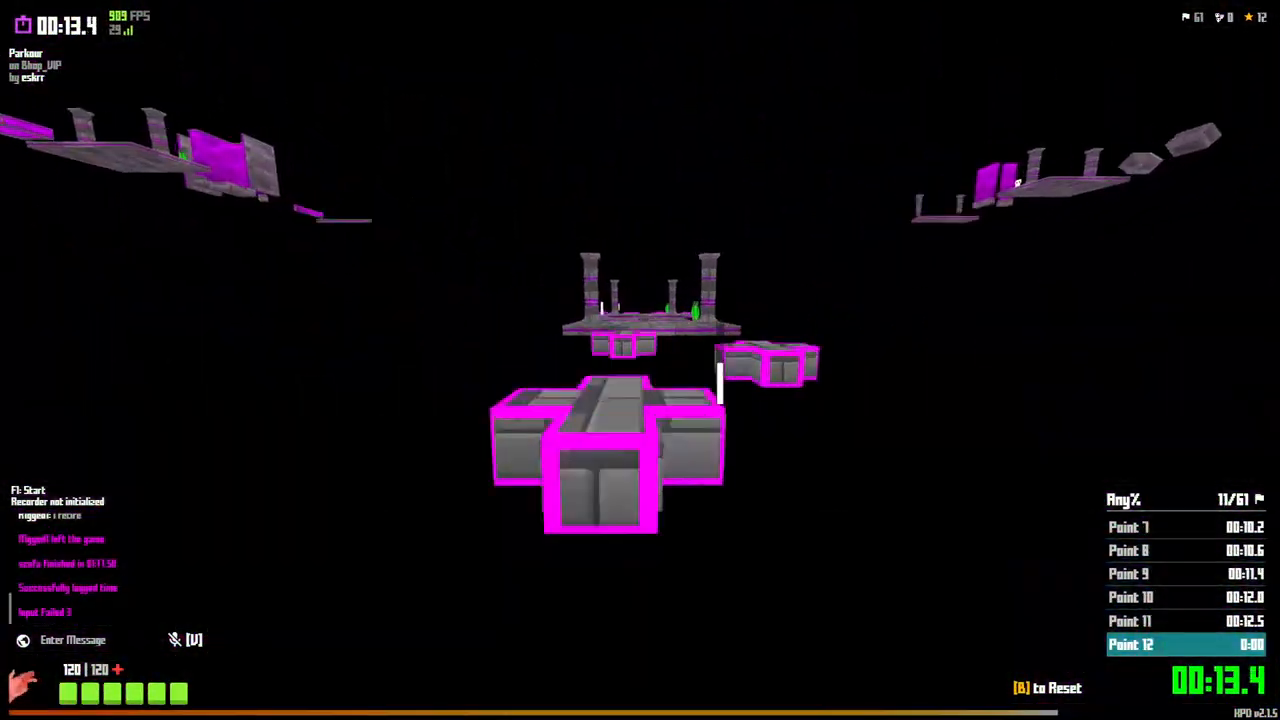
pyautogui.moveTo(640, 360)
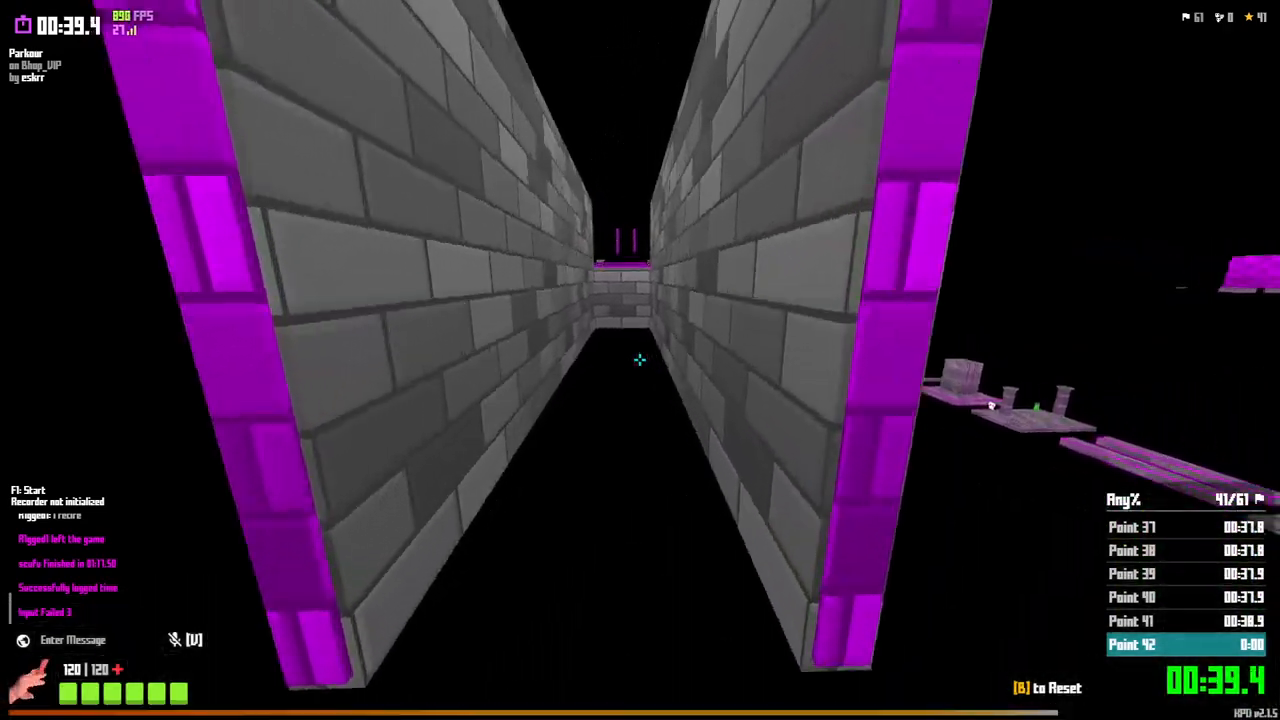
# Run forward through the course from checkpoint 12 toward checkpoint 44 without resetting.
pyautogui.press('w')
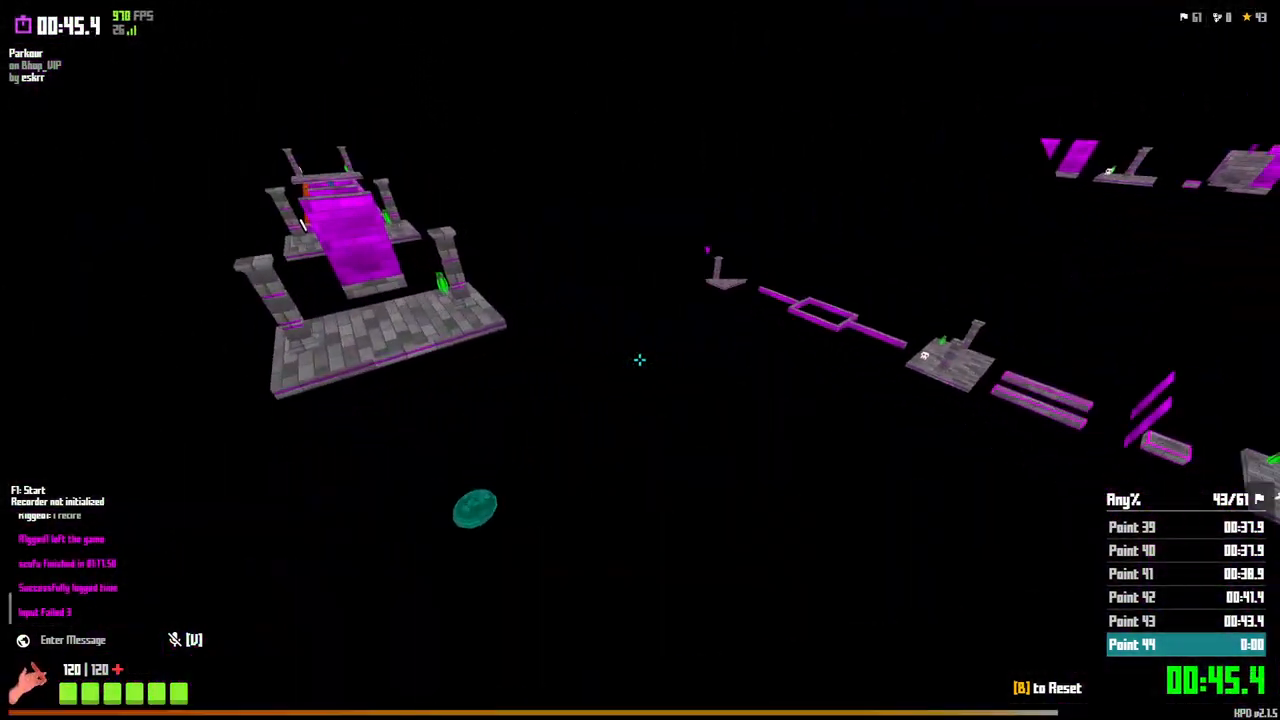
pyautogui.moveTo(640, 360)
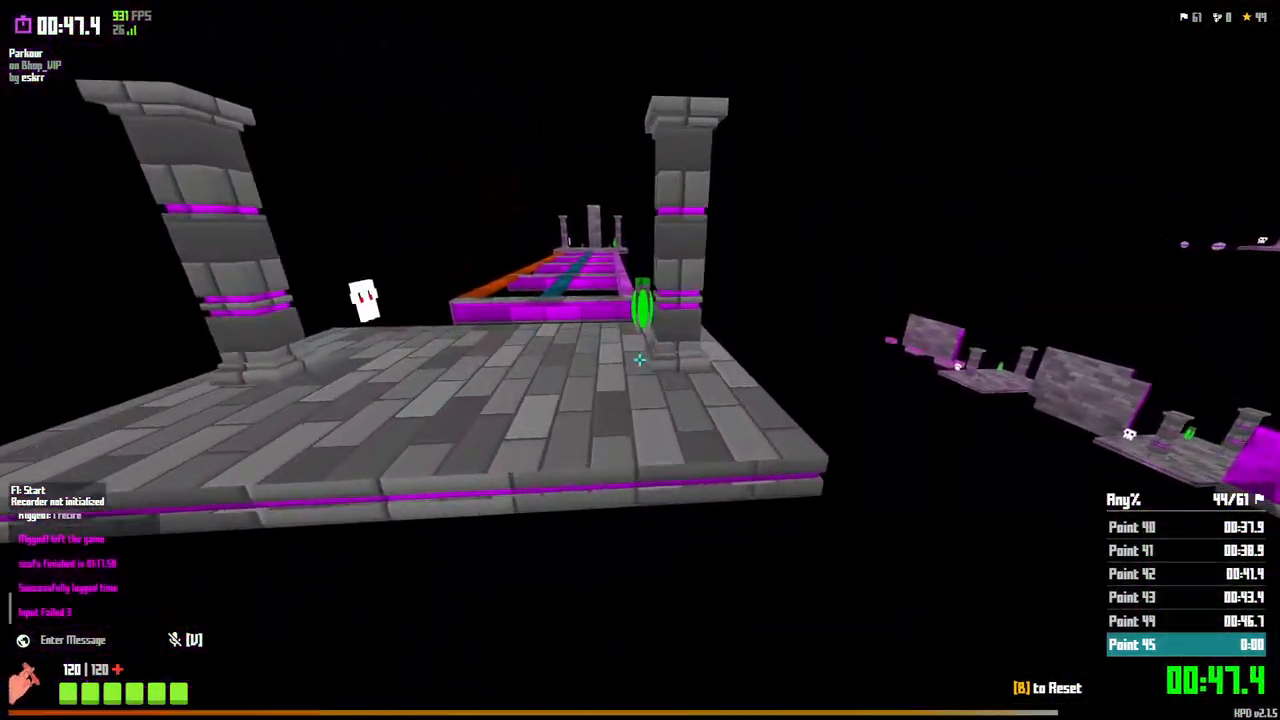